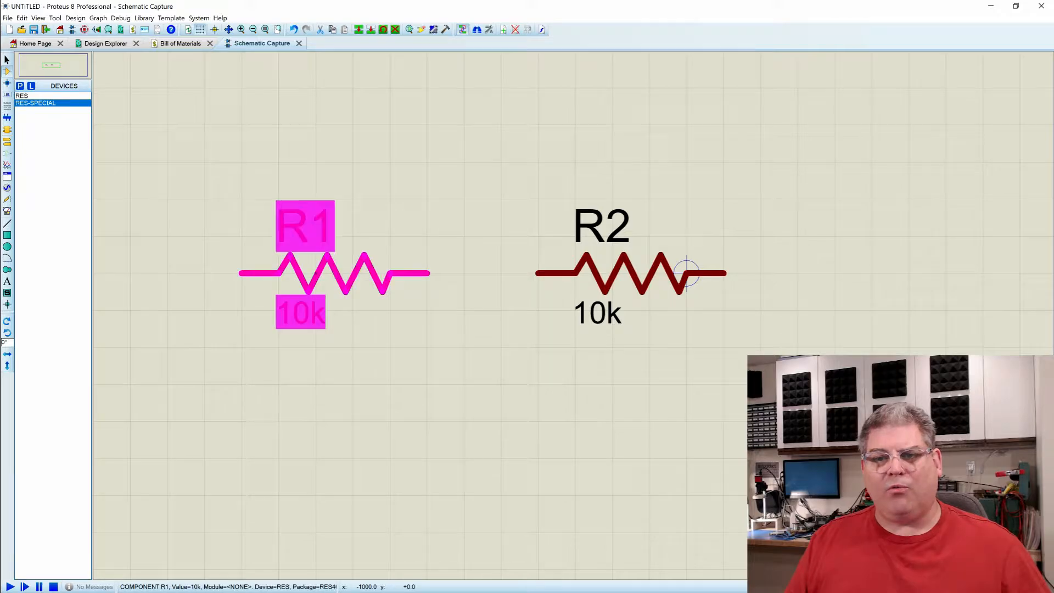
Inspect R1 and R2's properties, then start Make Device for R2 keeping its name and packagings.
{"action": "double_click", "coordinate": [334, 272]}
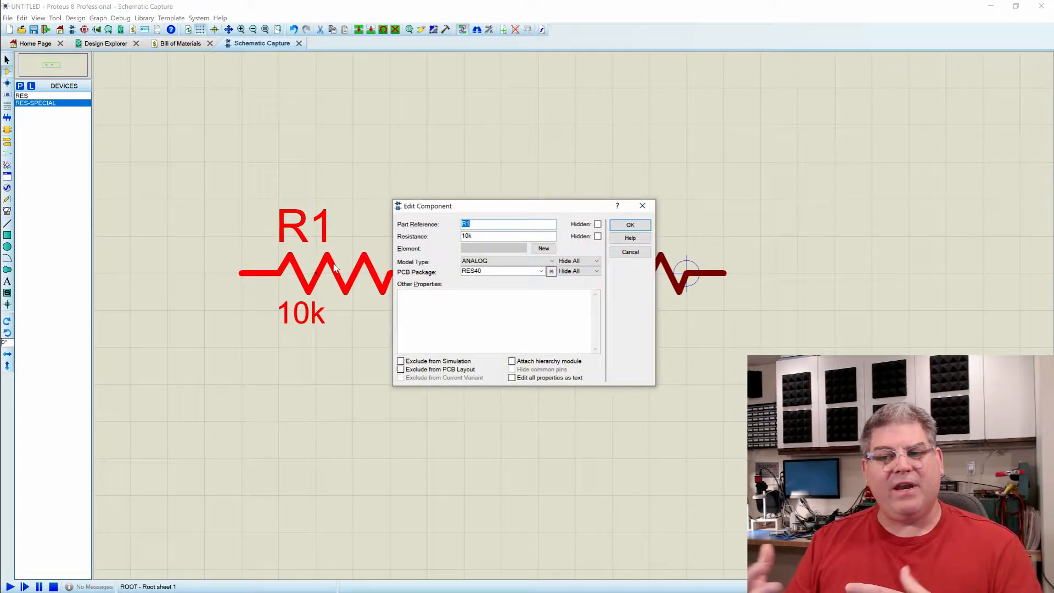
{"action": "left_click", "coordinate": [629, 224]}
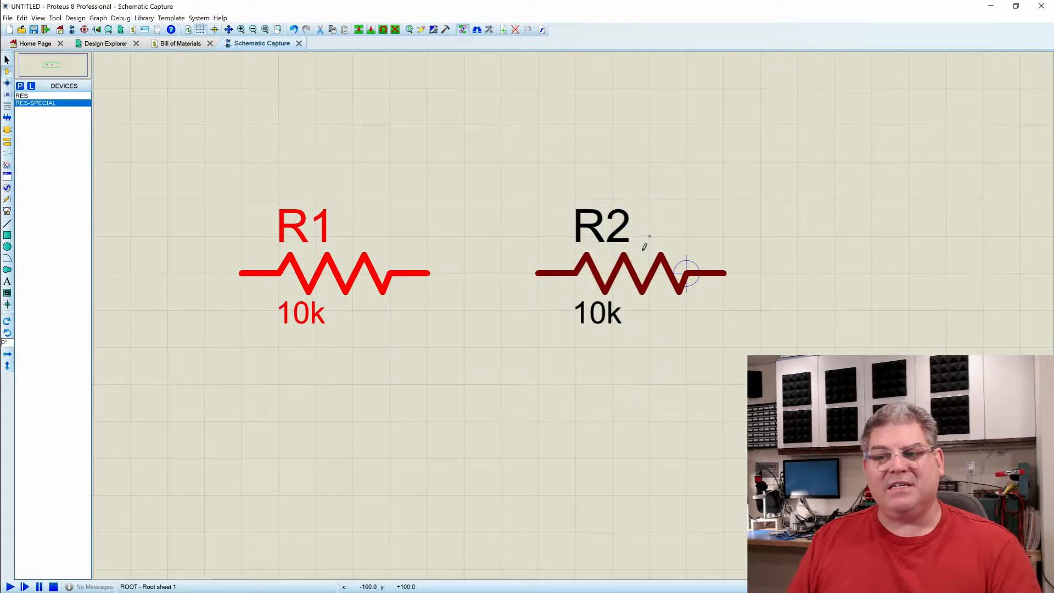
{"action": "double_click", "coordinate": [633, 272]}
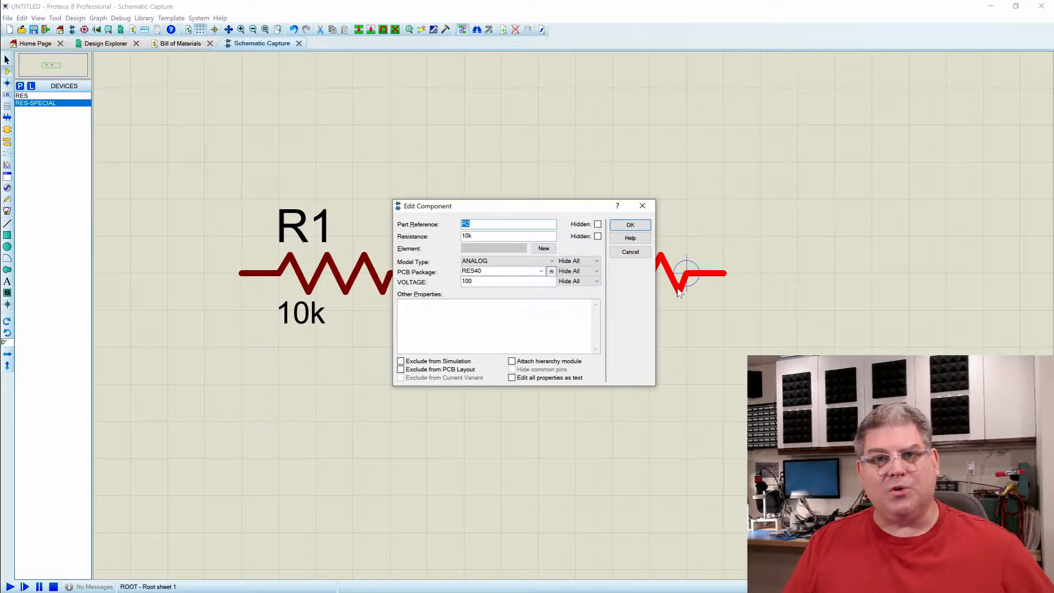
{"action": "mouse_move", "coordinate": [722, 279]}
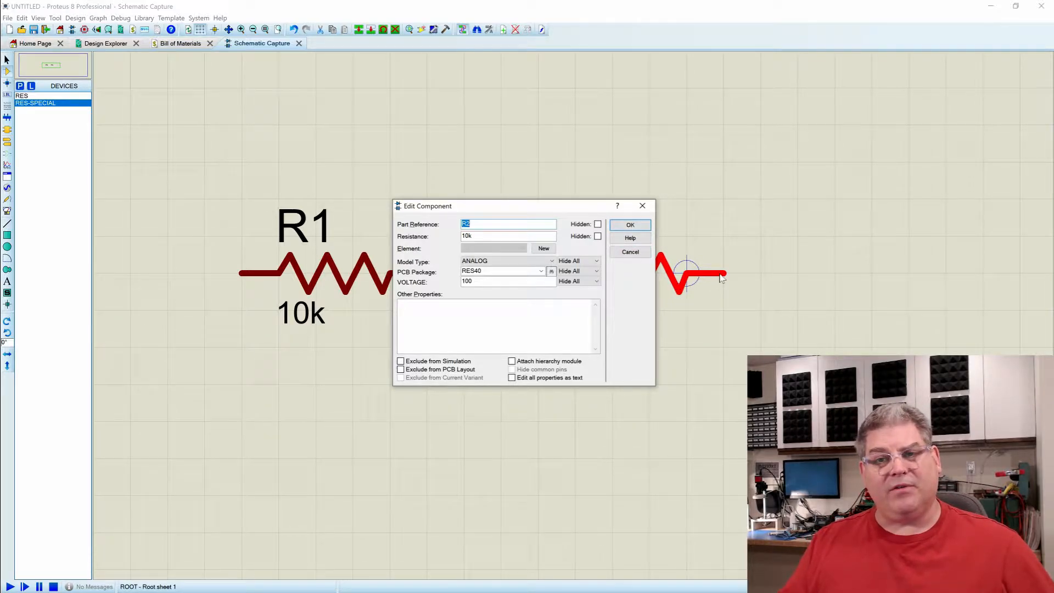
{"action": "mouse_move", "coordinate": [631, 251]}
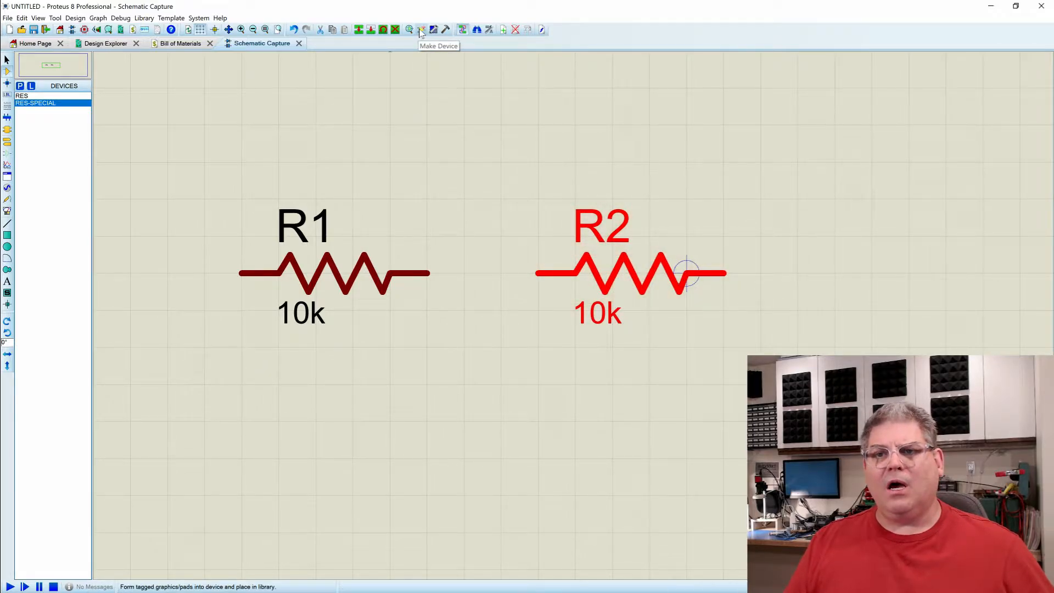
{"action": "left_click", "coordinate": [421, 29]}
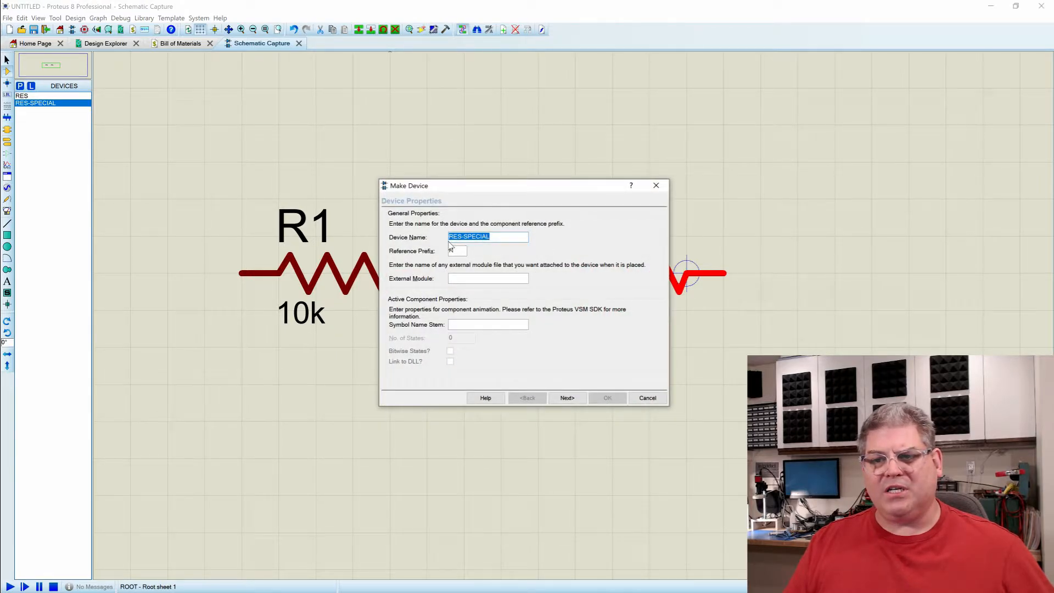
{"action": "left_click", "coordinate": [567, 397]}
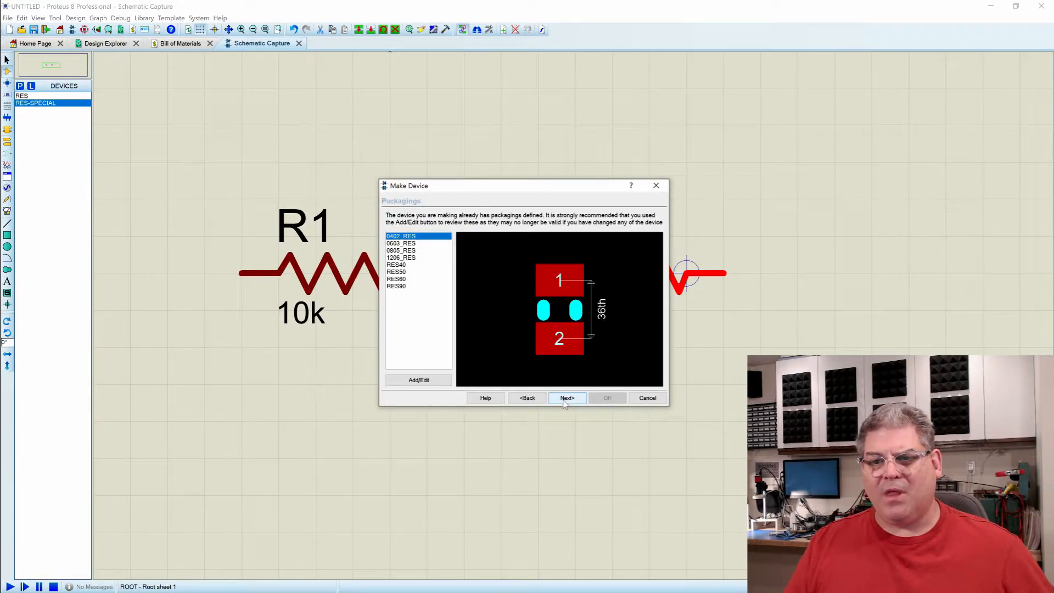
{"action": "left_click", "coordinate": [567, 397]}
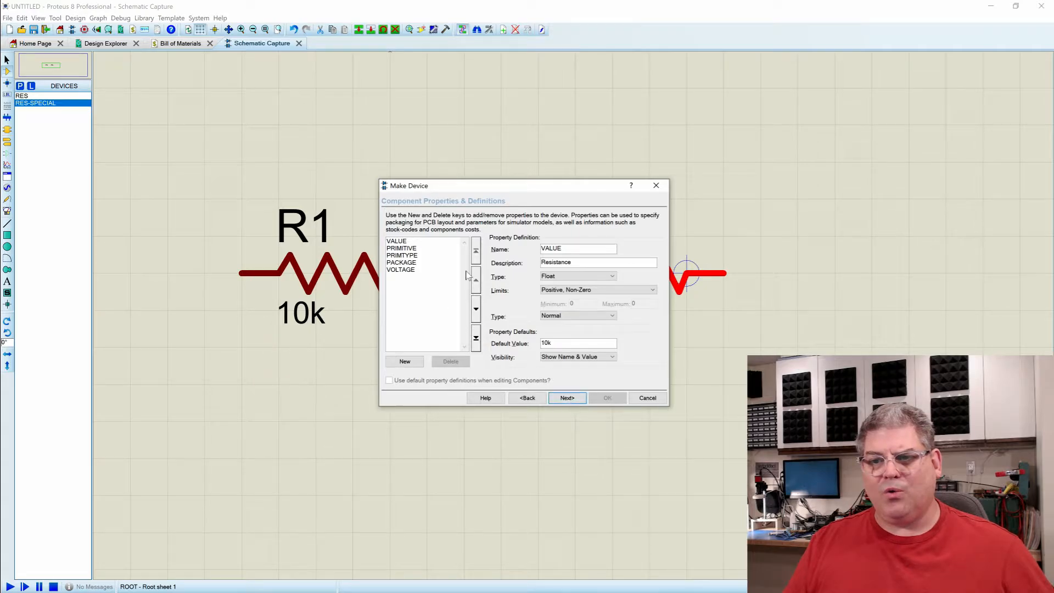
{"action": "mouse_move", "coordinate": [406, 275]}
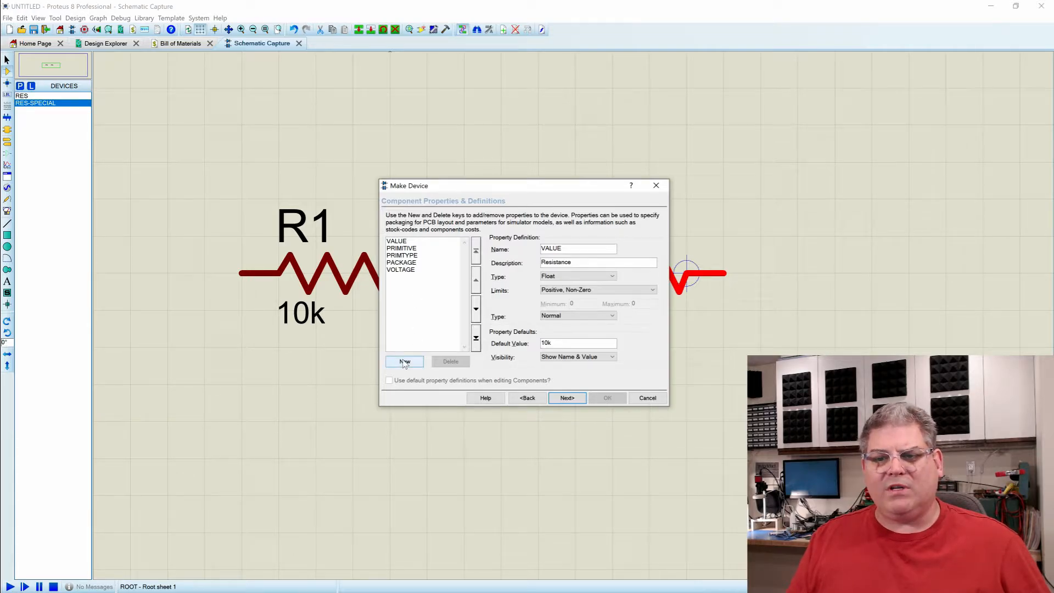
Add a blank POWER property of type Float with default value 0.1 and continue to library selection.
{"action": "left_click", "coordinate": [405, 362]}
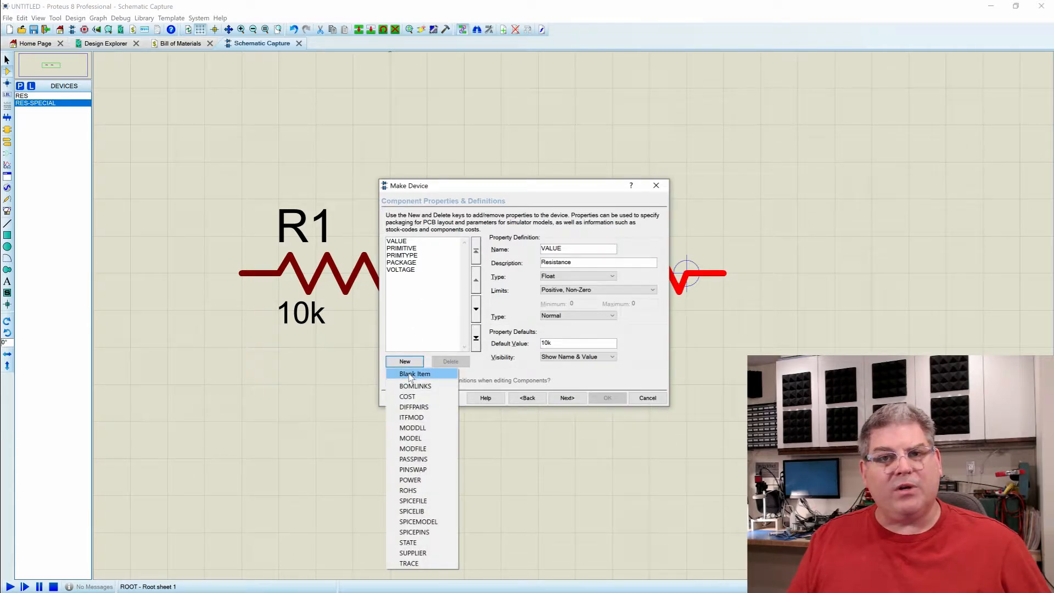
{"action": "left_click", "coordinate": [414, 374]}
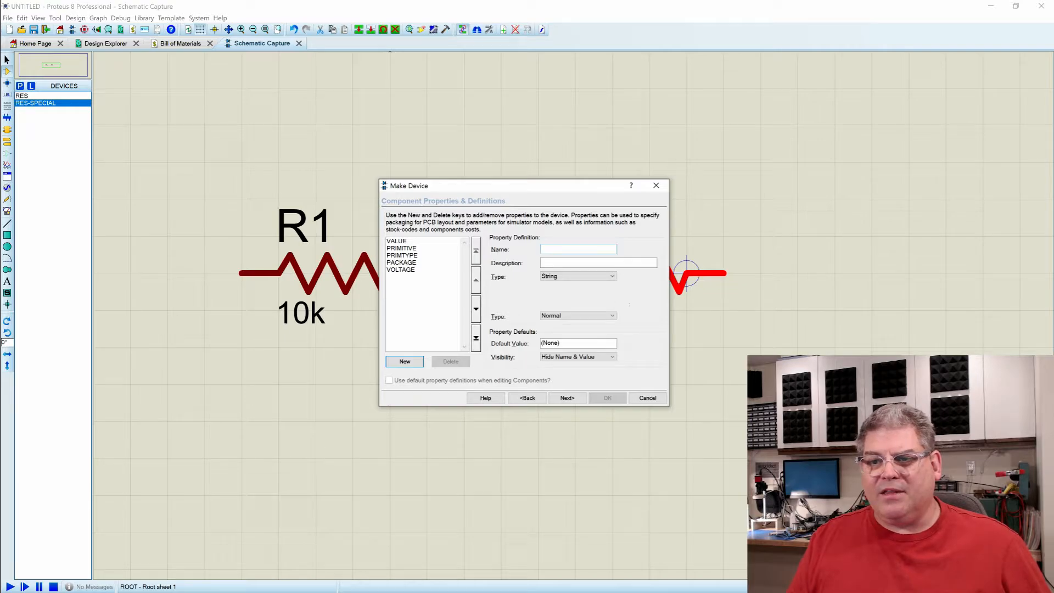
{"action": "type", "text": "POWER"}
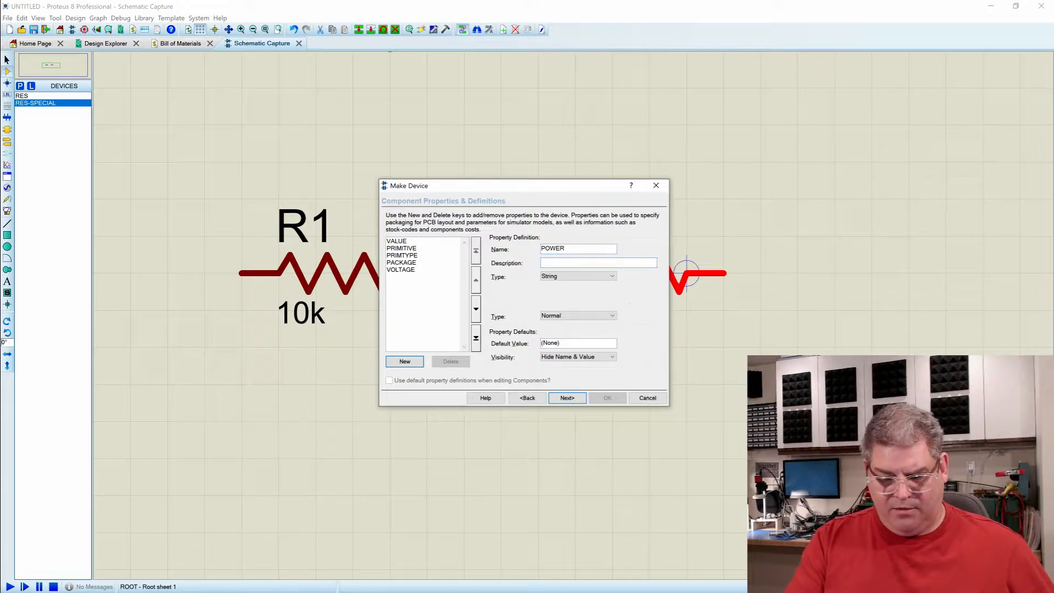
{"action": "type", "text": "POWER"}
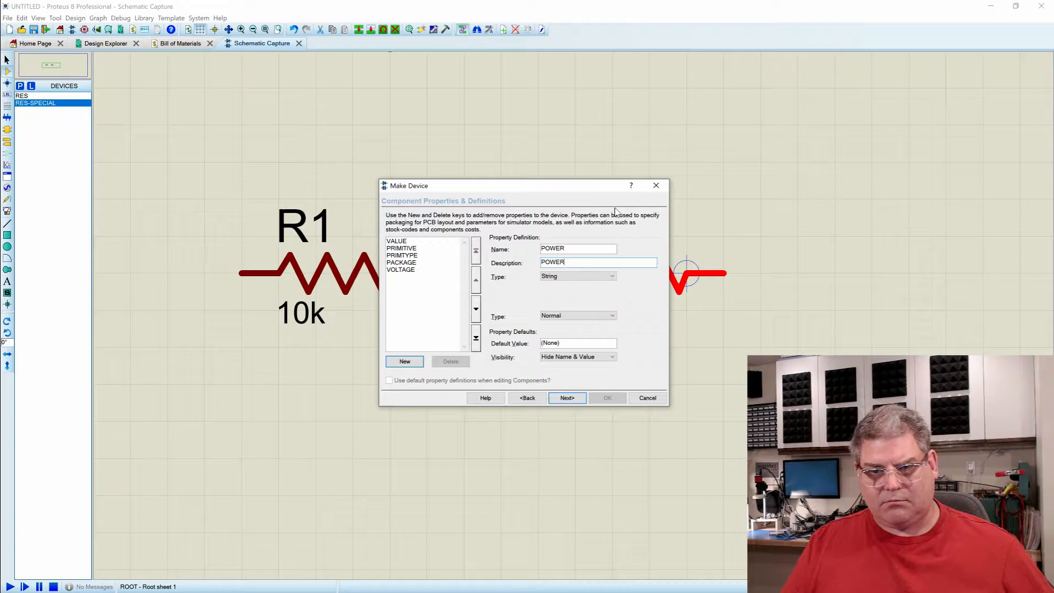
{"action": "left_click", "coordinate": [611, 275]}
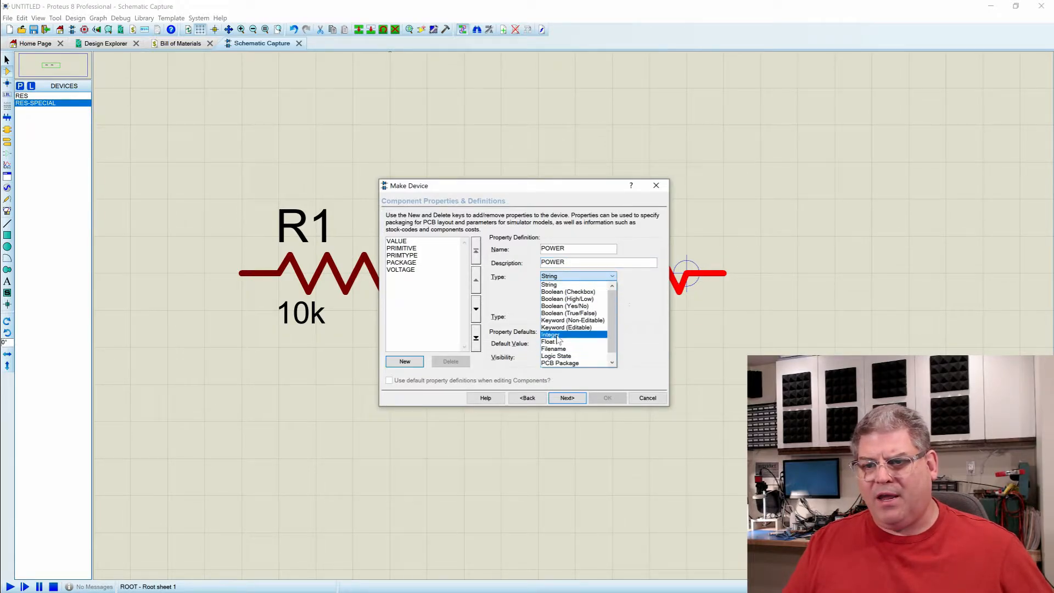
{"action": "left_click", "coordinate": [549, 342]}
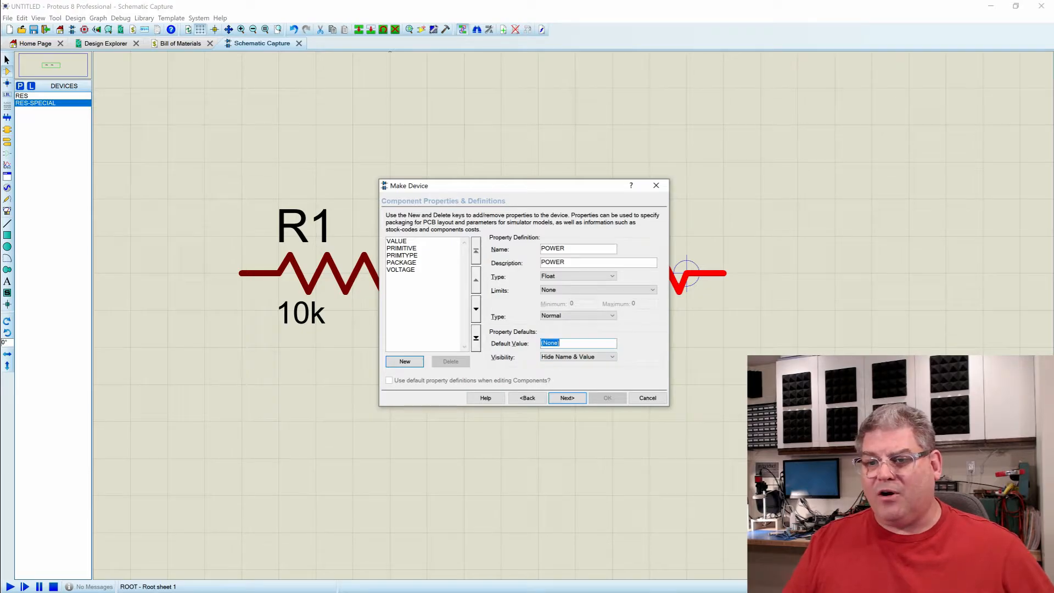
{"action": "type", "text": "0.1"}
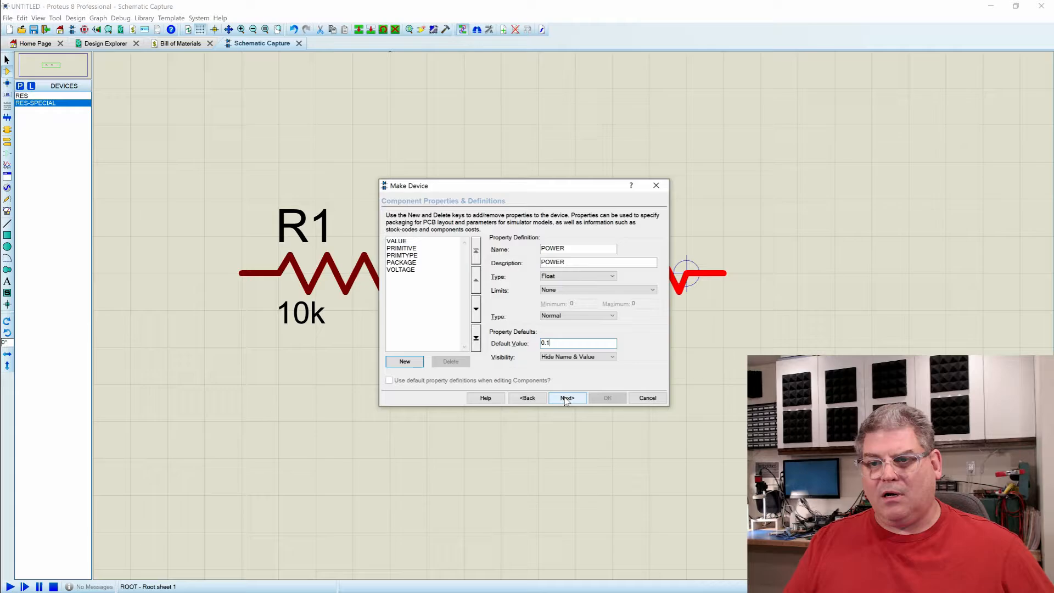
{"action": "left_click", "coordinate": [567, 397]}
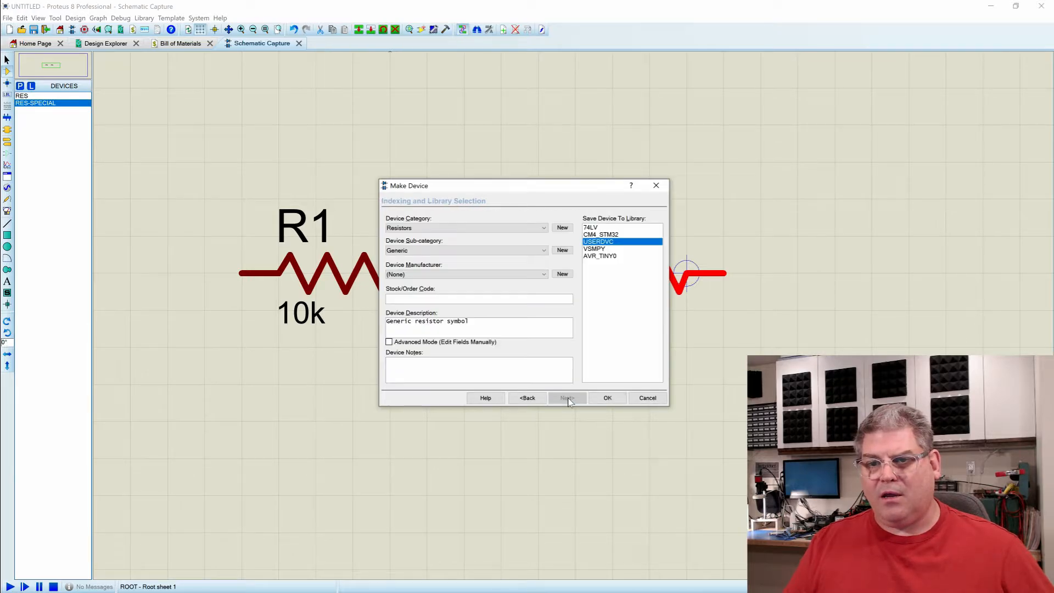
{"action": "mouse_move", "coordinate": [587, 409]}
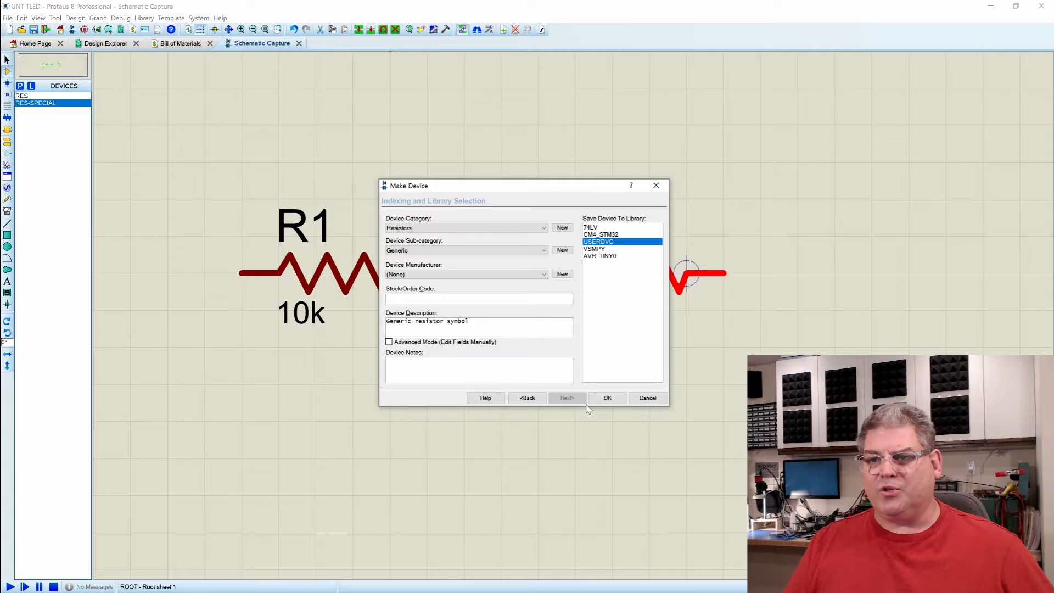
Save the RES-SPECIAL device to the library and update all its instances.
{"action": "left_click", "coordinate": [608, 398]}
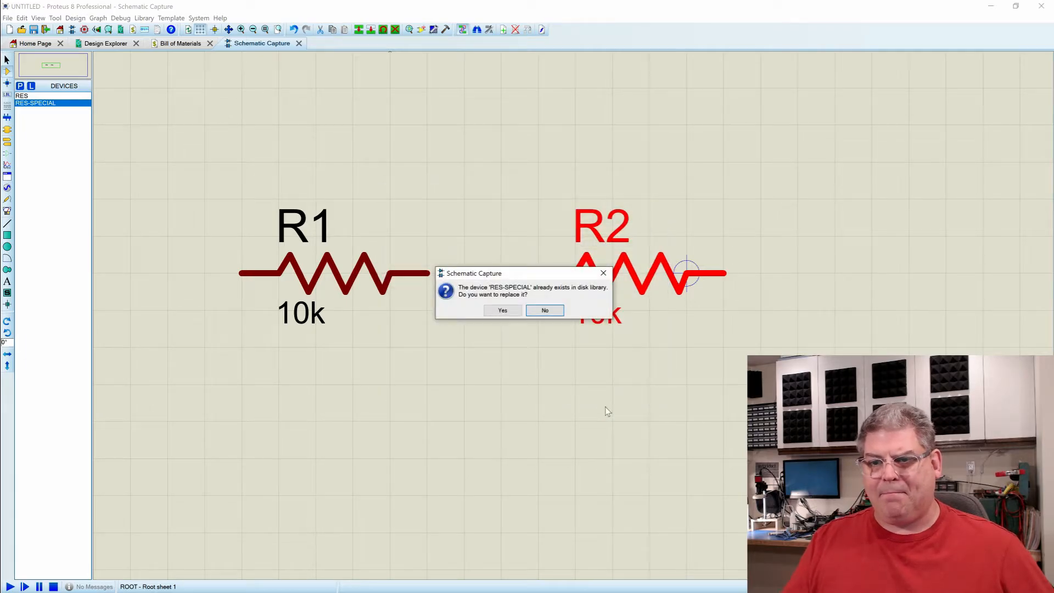
{"action": "left_click", "coordinate": [502, 310]}
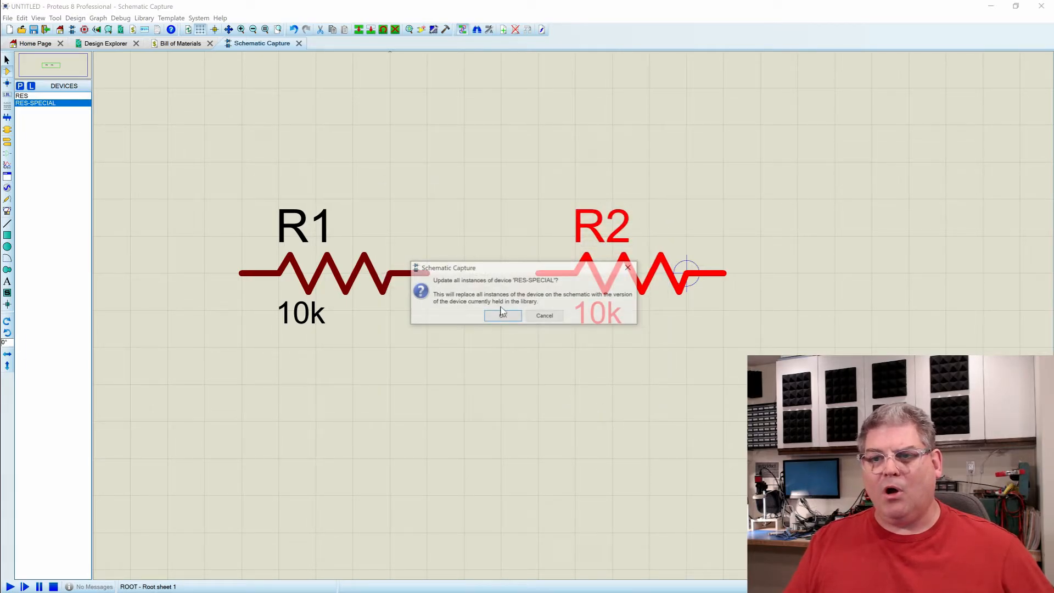
{"action": "left_click", "coordinate": [502, 315]}
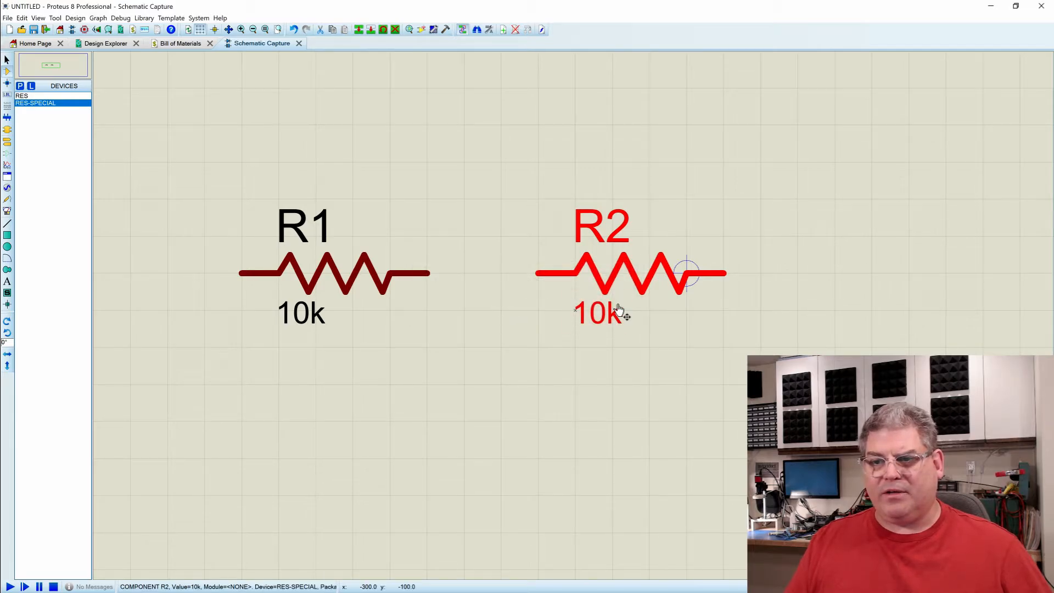
Set R2's new POWER property to 0.5 in its component properties.
{"action": "double_click", "coordinate": [628, 273]}
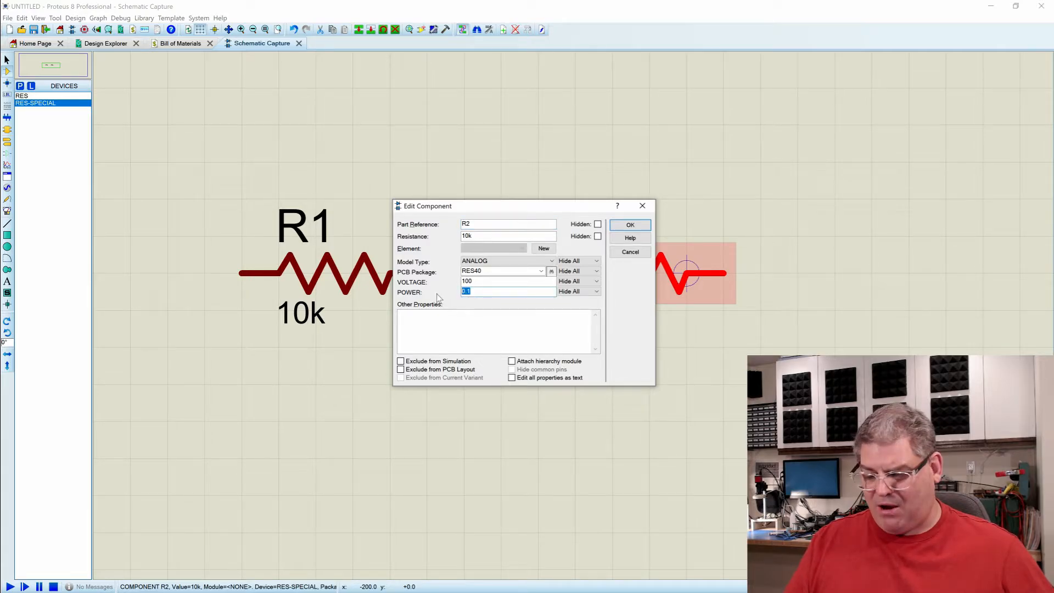
{"action": "type", "text": "0.5"}
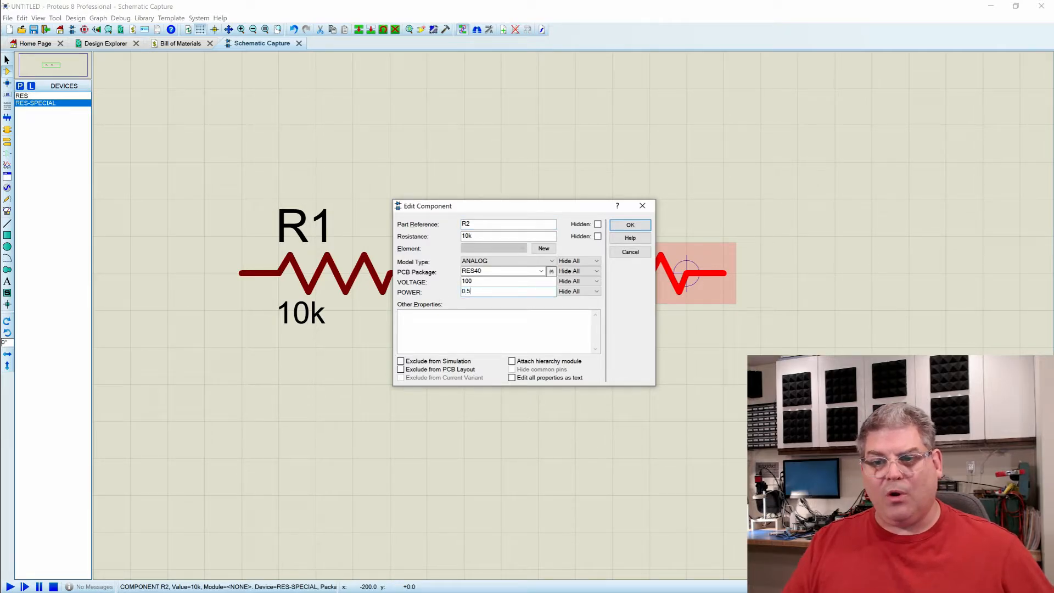
{"action": "left_click", "coordinate": [629, 224]}
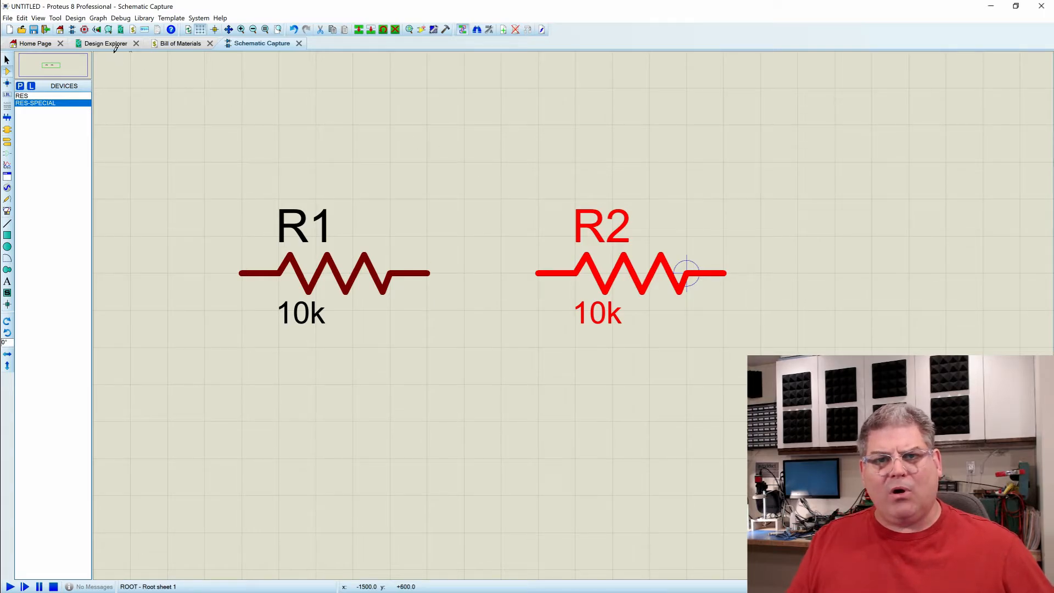
Add POWER as a property column in the Design Explorer part list, showing 0.5 for R2.
{"action": "left_click", "coordinate": [106, 43]}
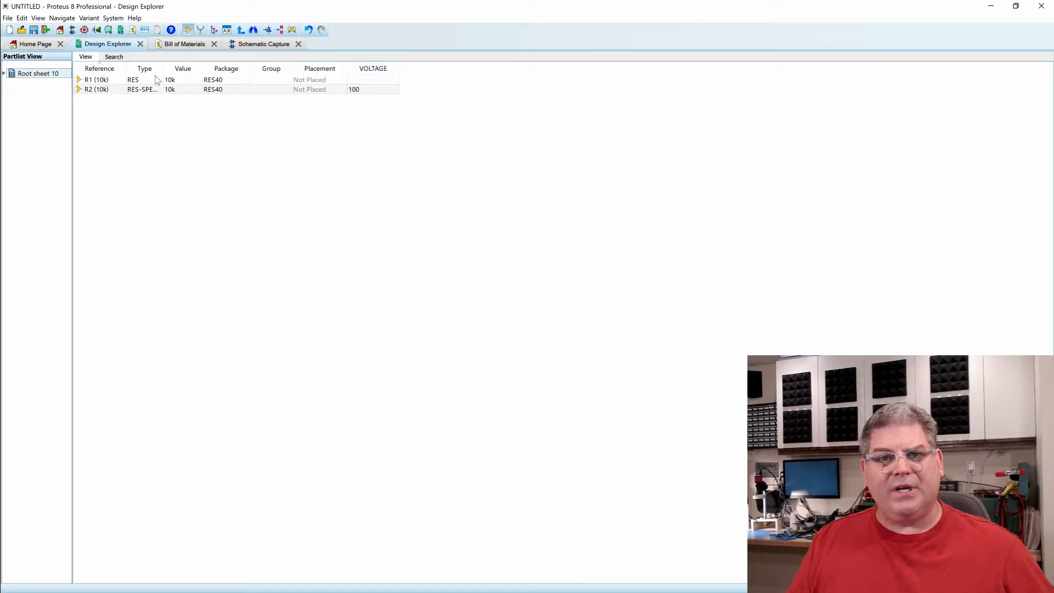
{"action": "left_click", "coordinate": [38, 19]}
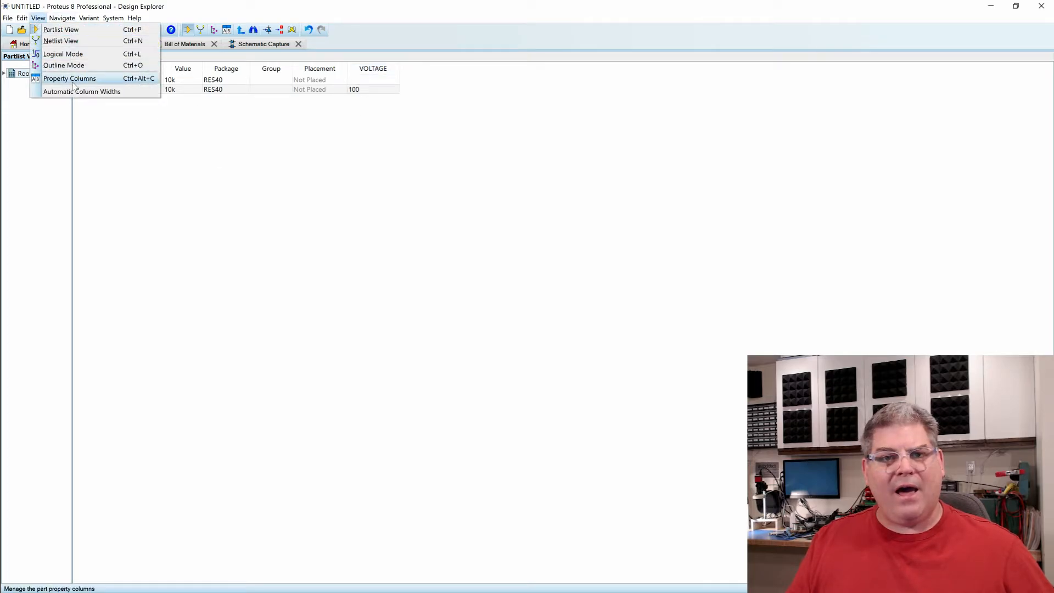
{"action": "left_click", "coordinate": [69, 78]}
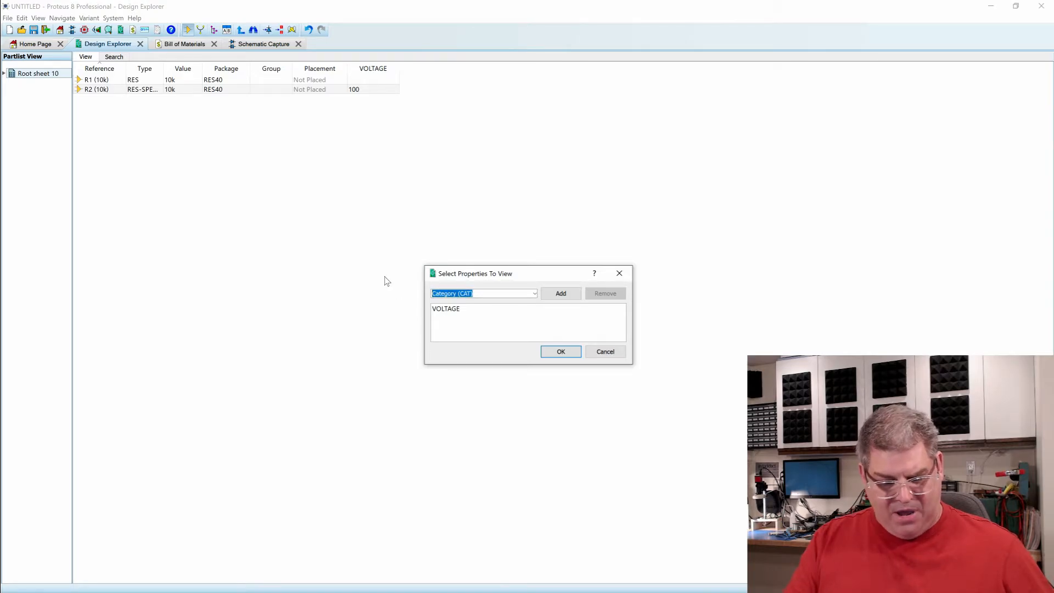
{"action": "type", "text": "POWER"}
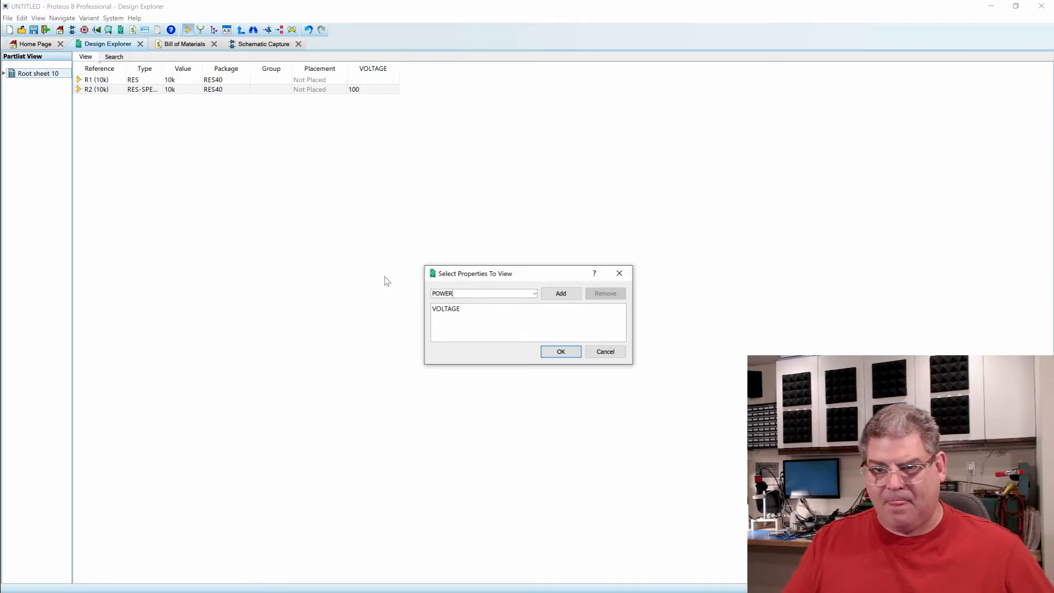
{"action": "left_click", "coordinate": [561, 351]}
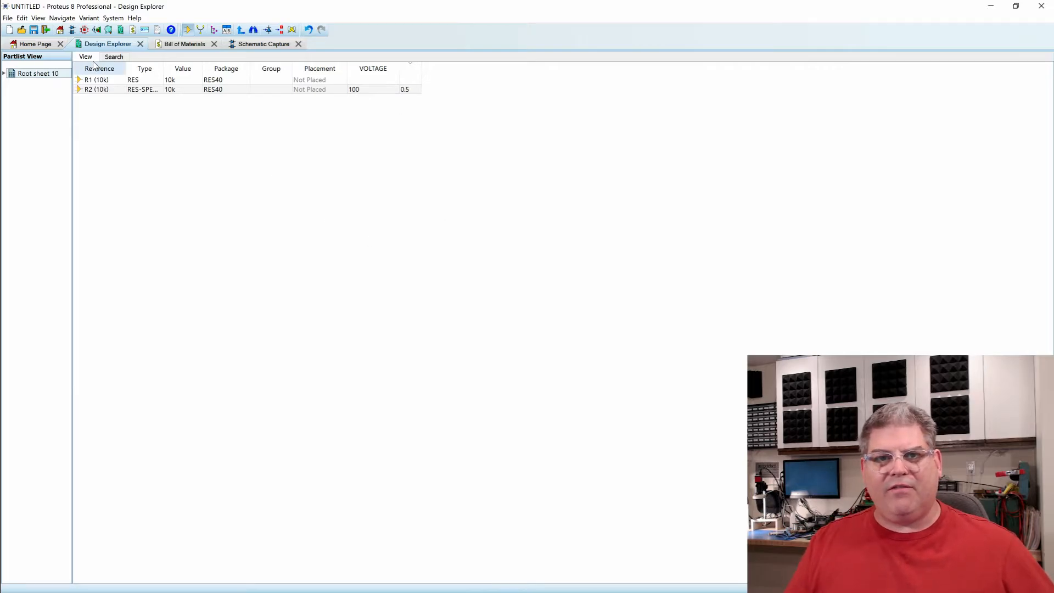
{"action": "left_click", "coordinate": [184, 43]}
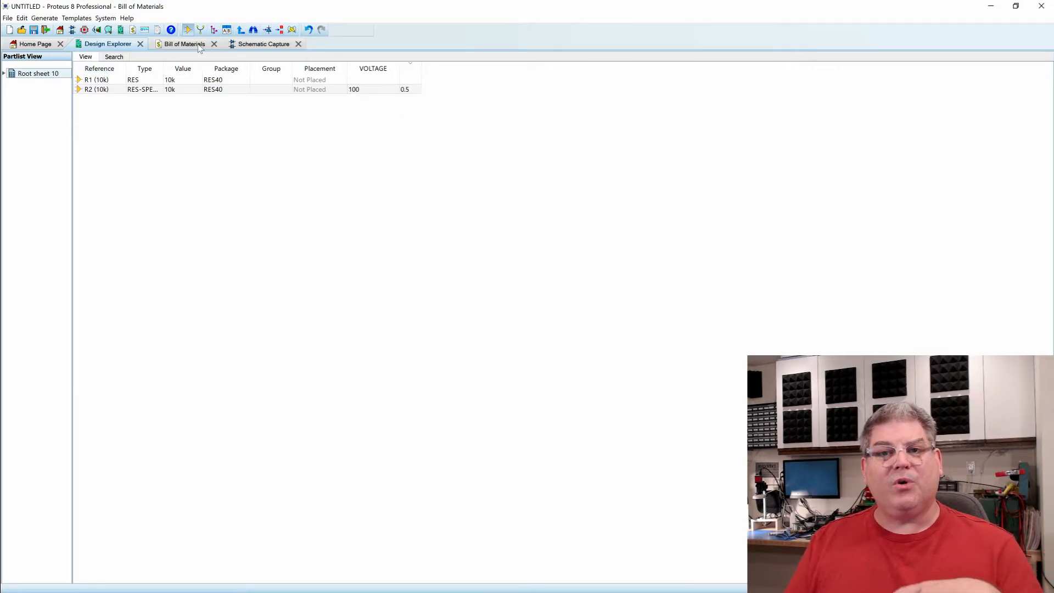
Define a new Bill of Materials field POWER of type Float.
{"action": "left_click", "coordinate": [183, 44]}
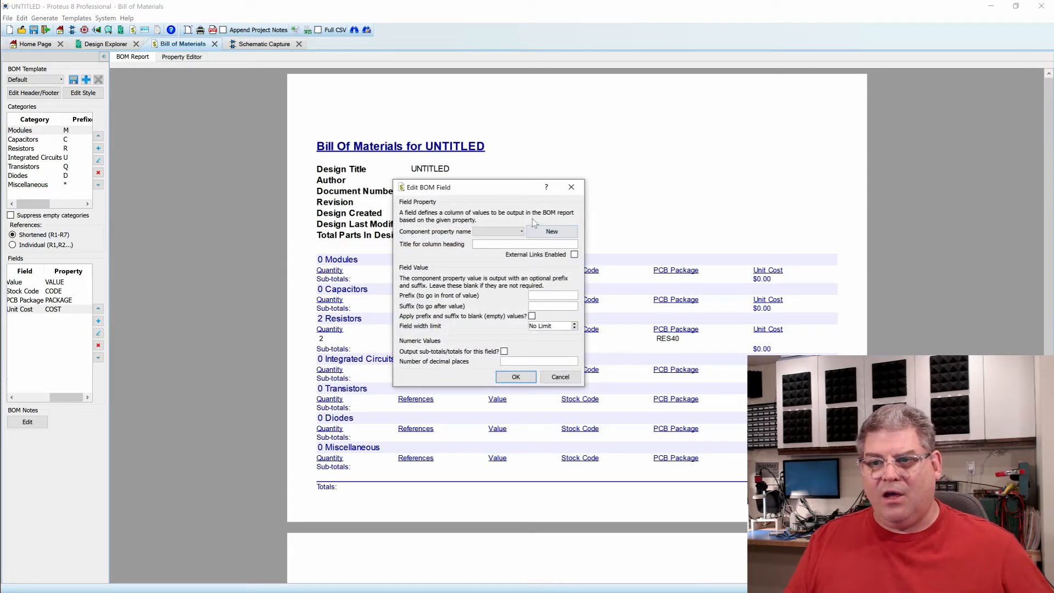
{"action": "left_click", "coordinate": [551, 231]}
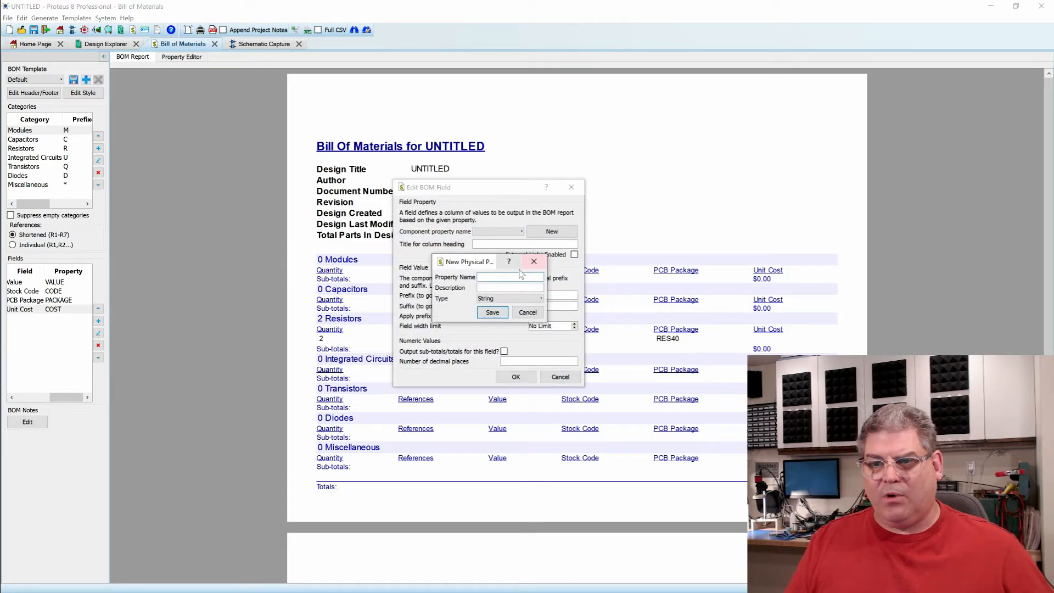
{"action": "type", "text": "POWER"}
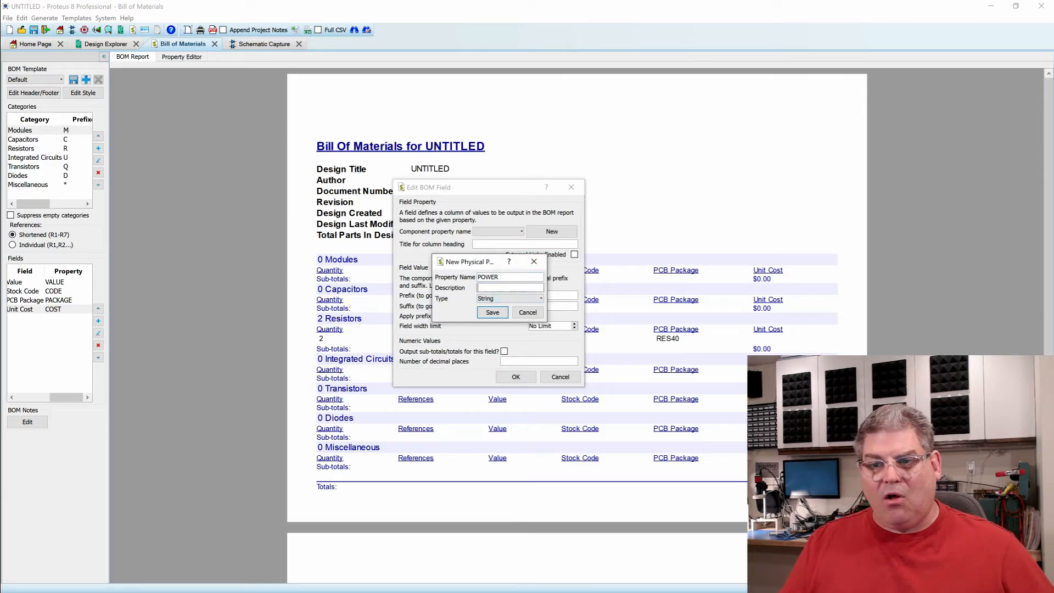
{"action": "type", "text": "POWER"}
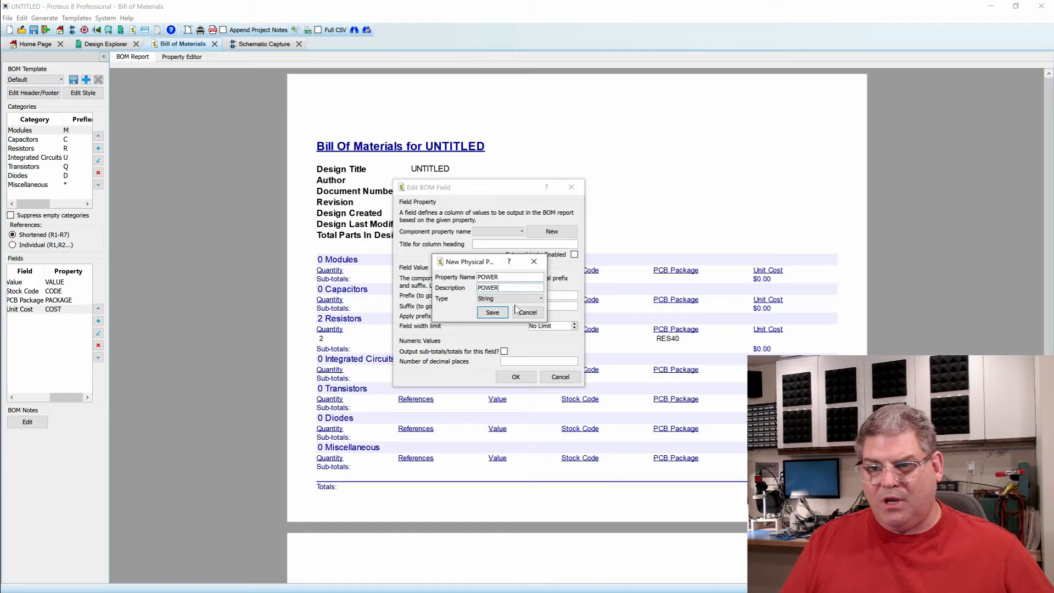
{"action": "left_click", "coordinate": [541, 298]}
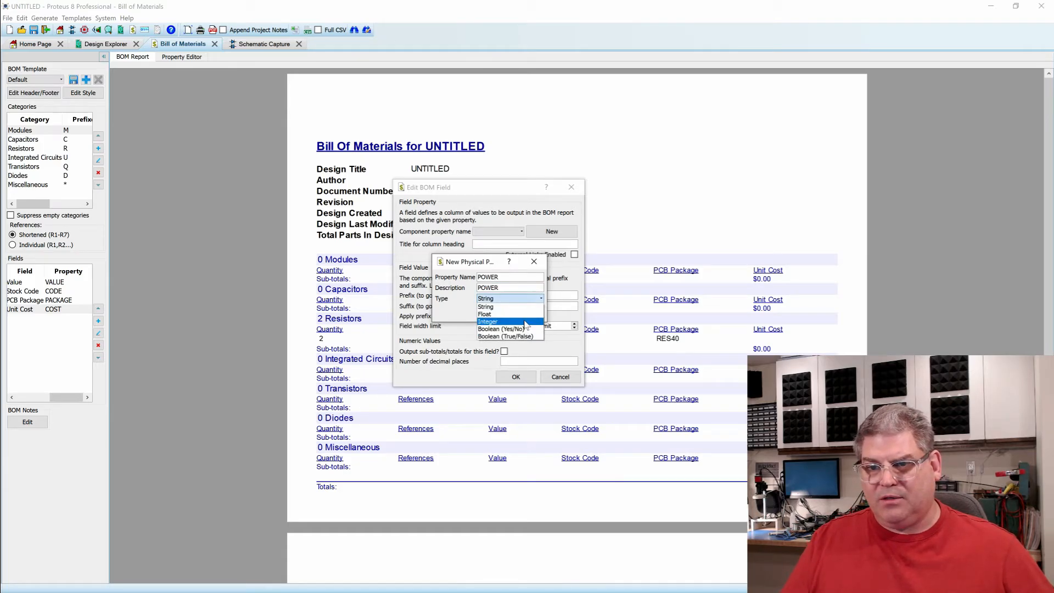
{"action": "left_click", "coordinate": [485, 315]}
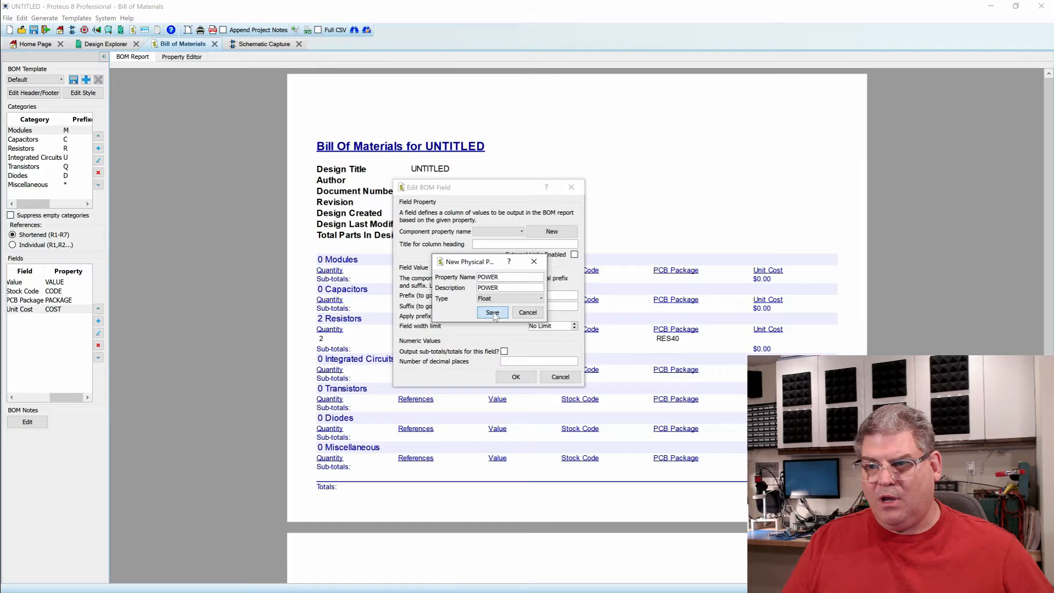
Save the POWER field, accept the already-defined warning, and view the BOM report listing 0.5 for R2.
{"action": "left_click", "coordinate": [492, 312]}
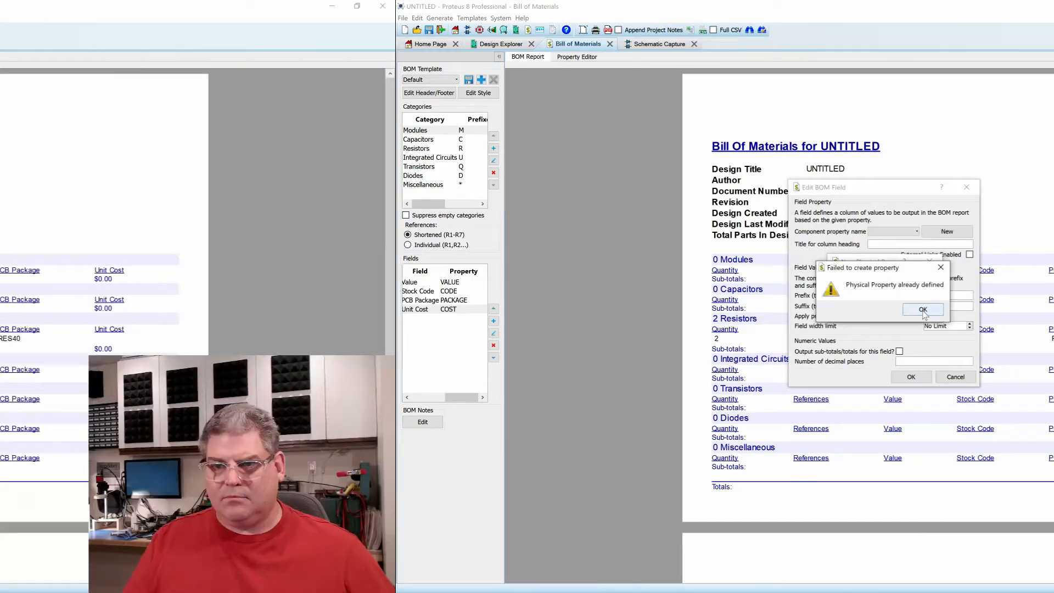
{"action": "left_click", "coordinate": [922, 309]}
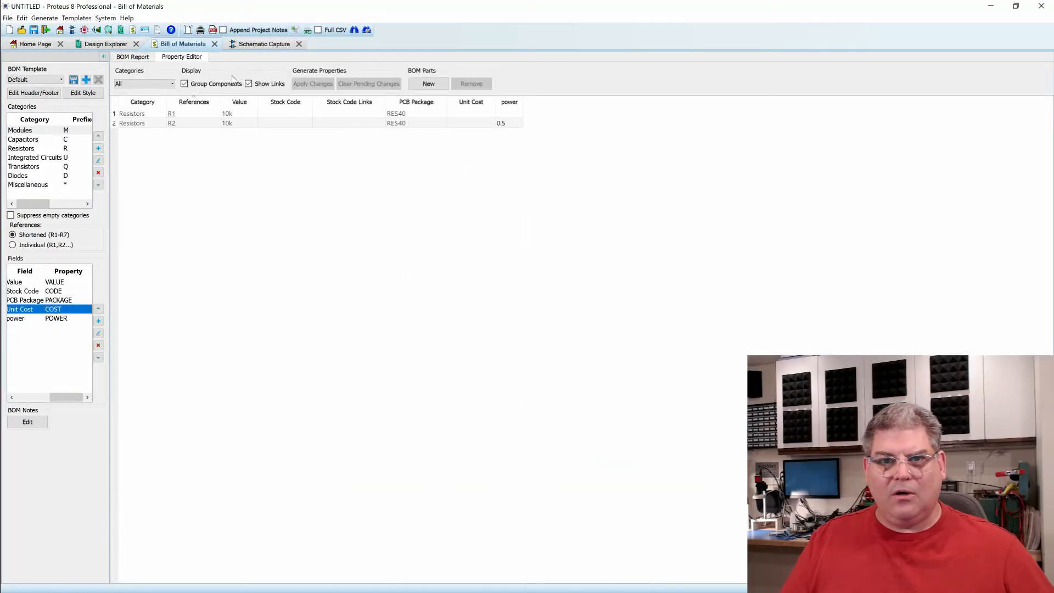
{"action": "left_click", "coordinate": [133, 56]}
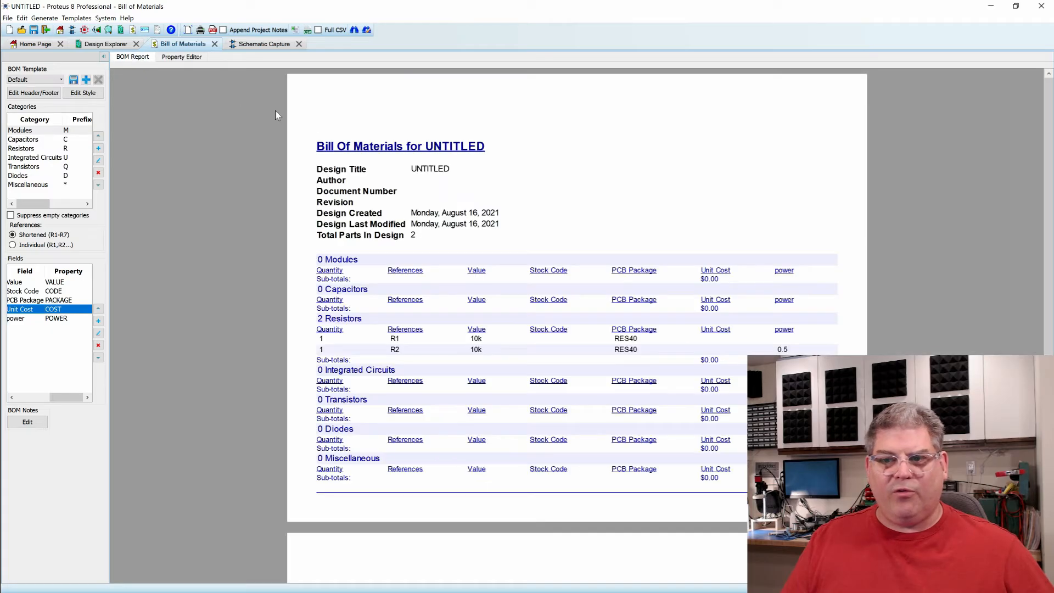